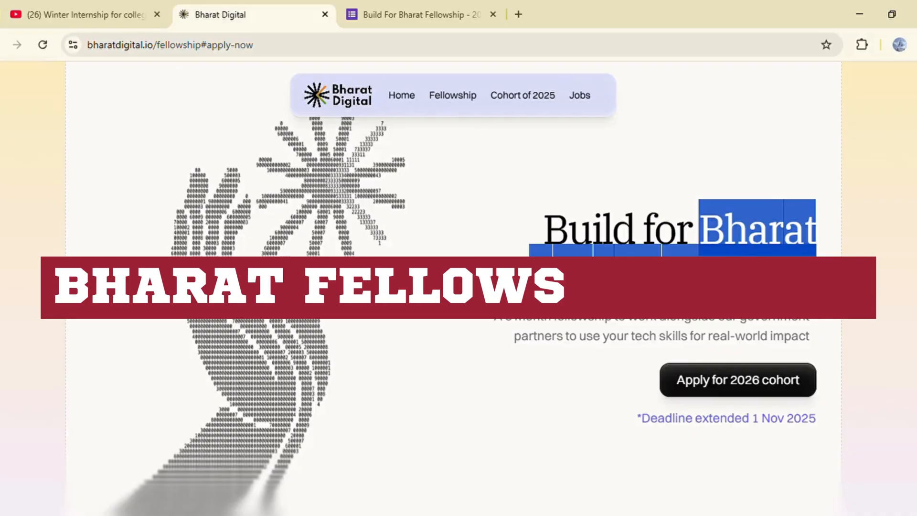
Scroll the fellowship page past the mission statement and partners down to the FAQs.
scroll(down, 3)
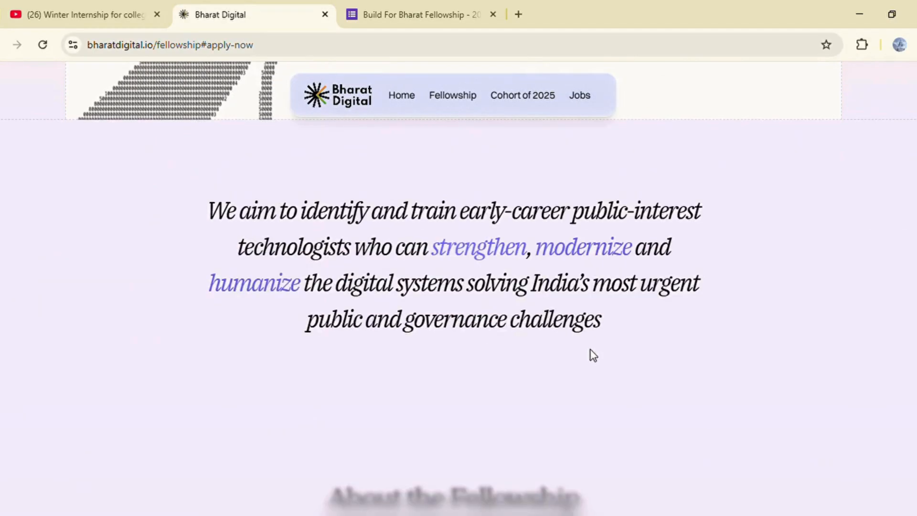
scroll(down, 3)
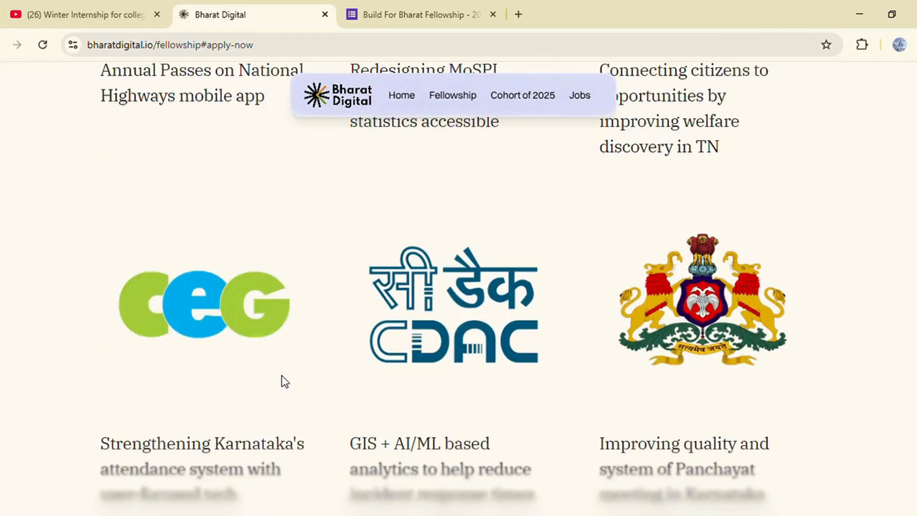
scroll(down, 3)
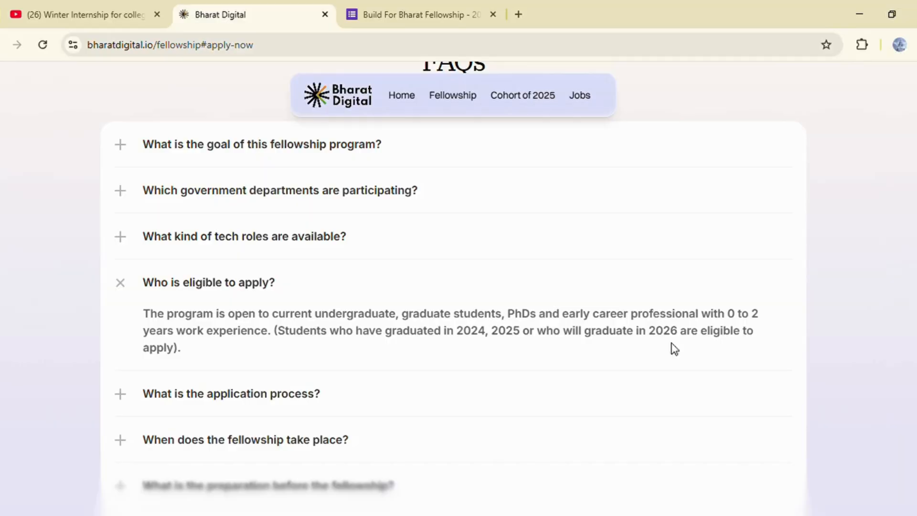
Scroll through the duration, tracks, eligibility and deadline chips and on to Past Partners.
scroll(down, 3)
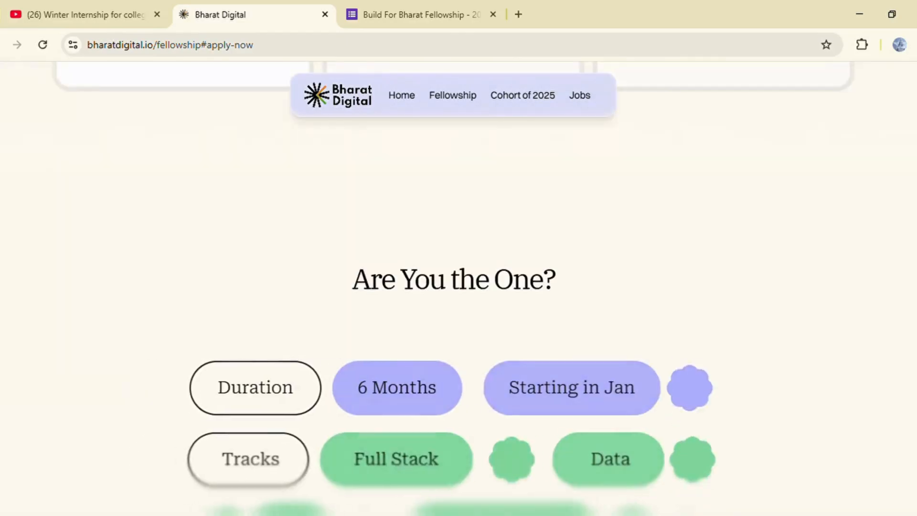
scroll(down, 3)
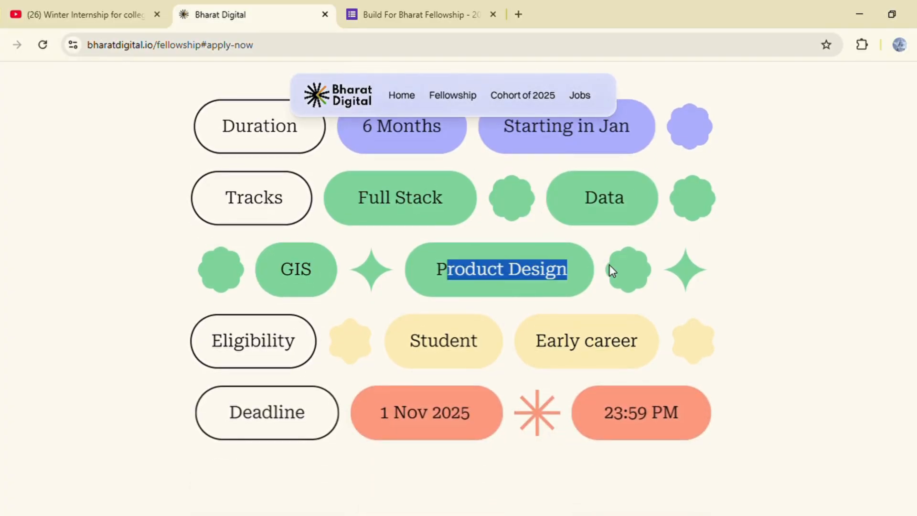
scroll(down, 3)
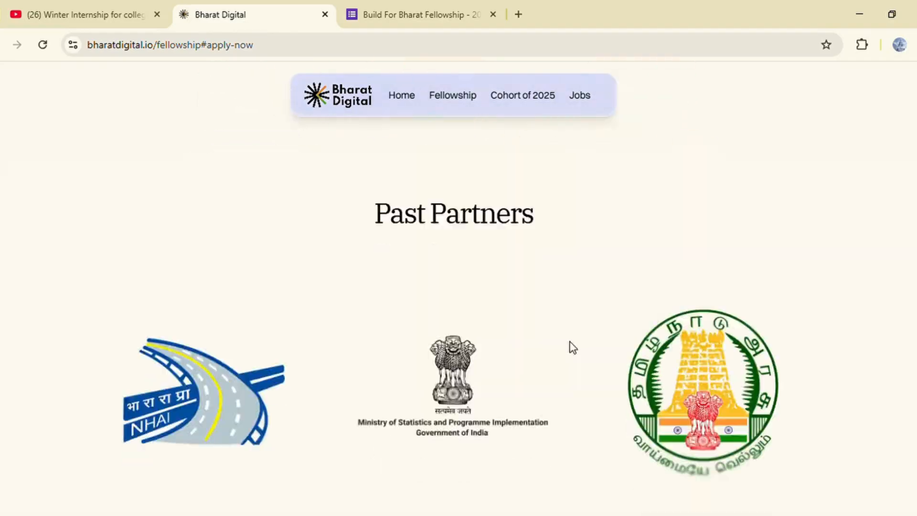
Highlight 'Students' and the 'graduating in 2026' eligibility detail while reading, then clear the selection.
scroll(up, 3)
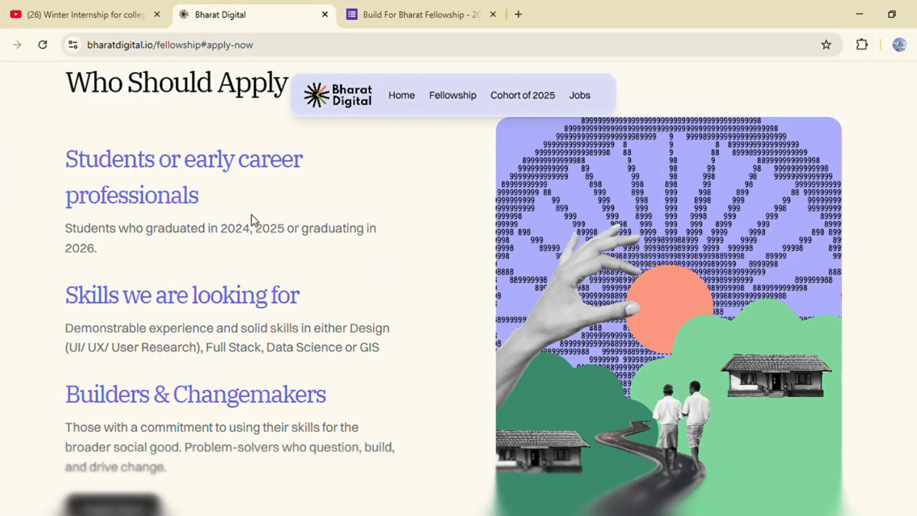
double_click(78, 228)
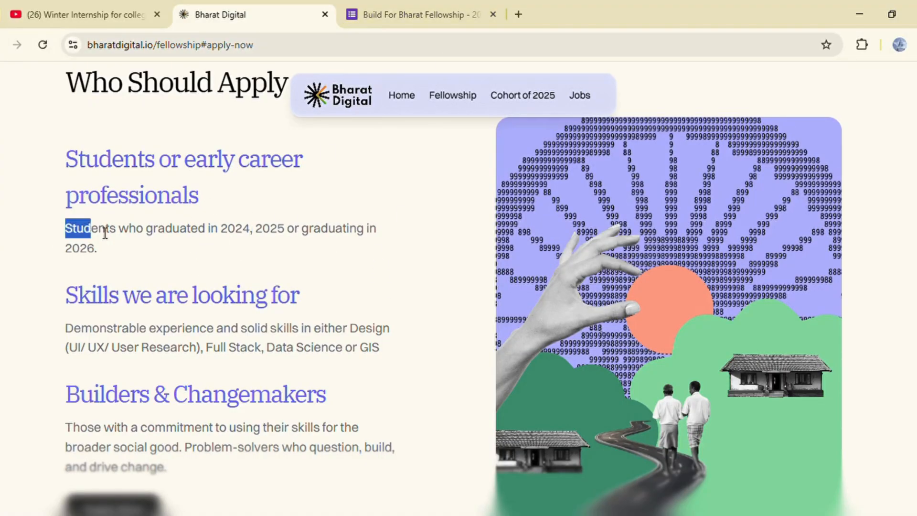
drag(77, 228, 249, 229)
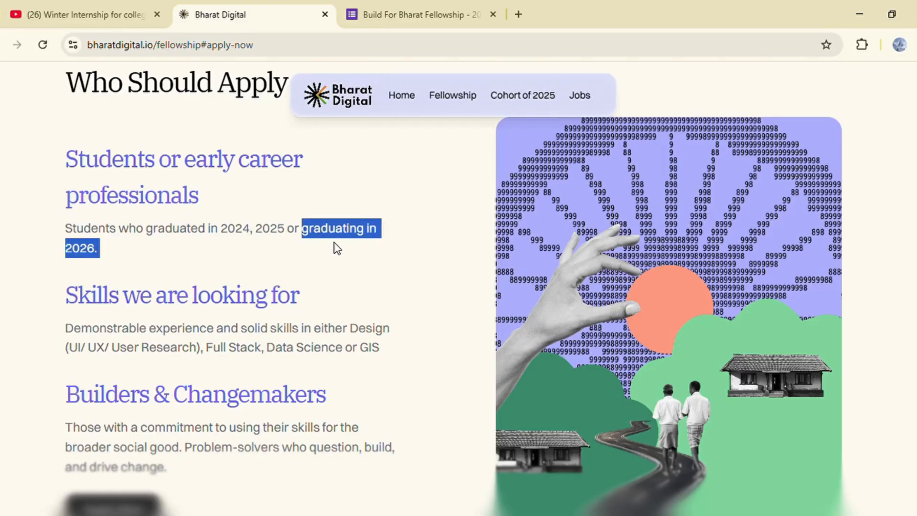
click(228, 248)
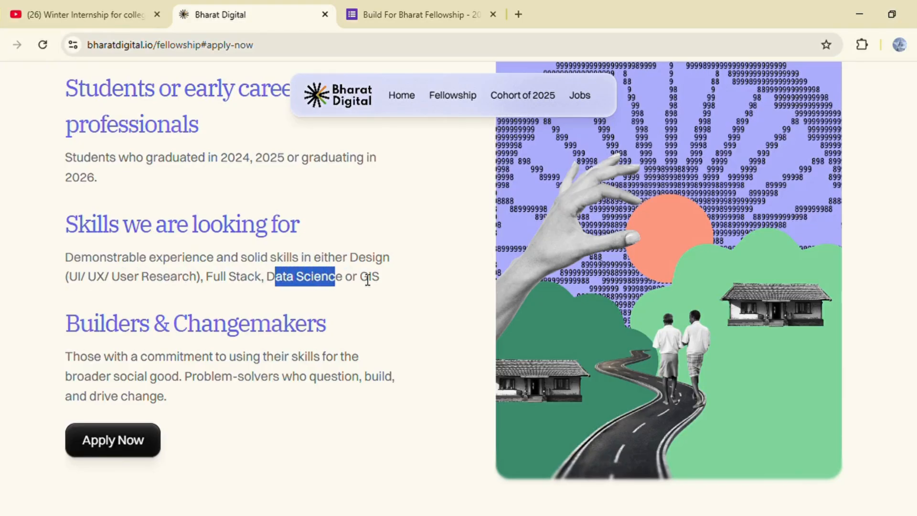
click(67, 324)
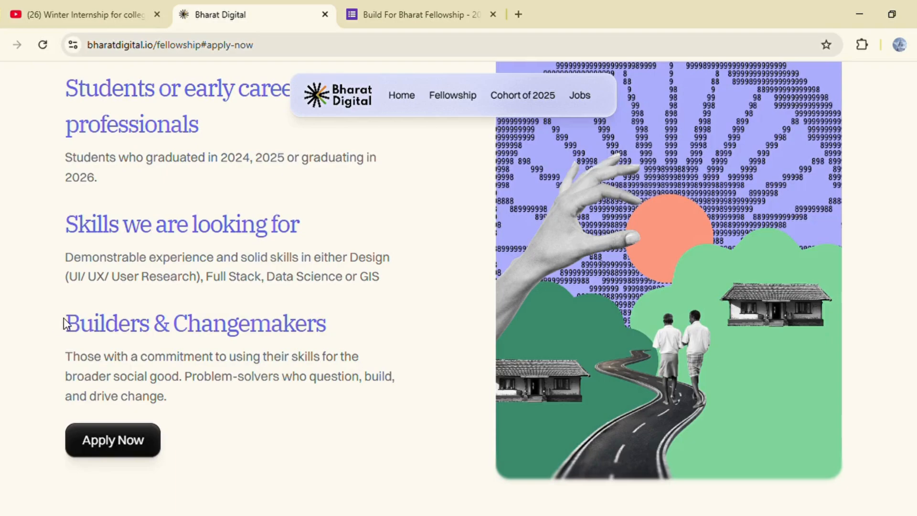
Scroll on through the sought skills, changemakers text and Apply Now.
scroll(down, 3)
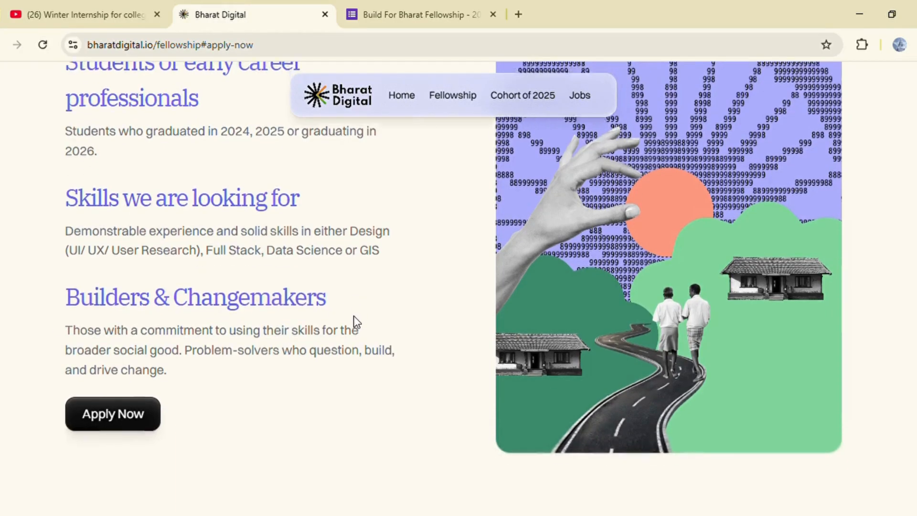
scroll(down, 3)
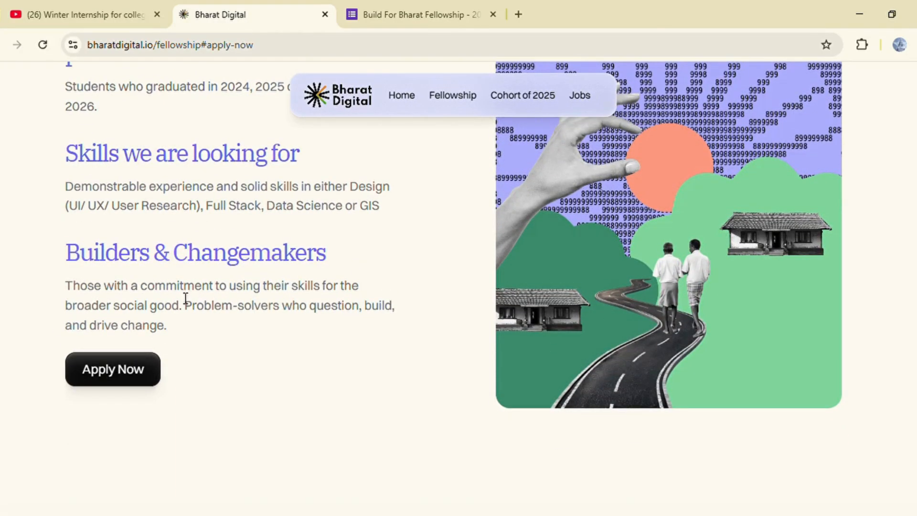
mouse_move(112, 408)
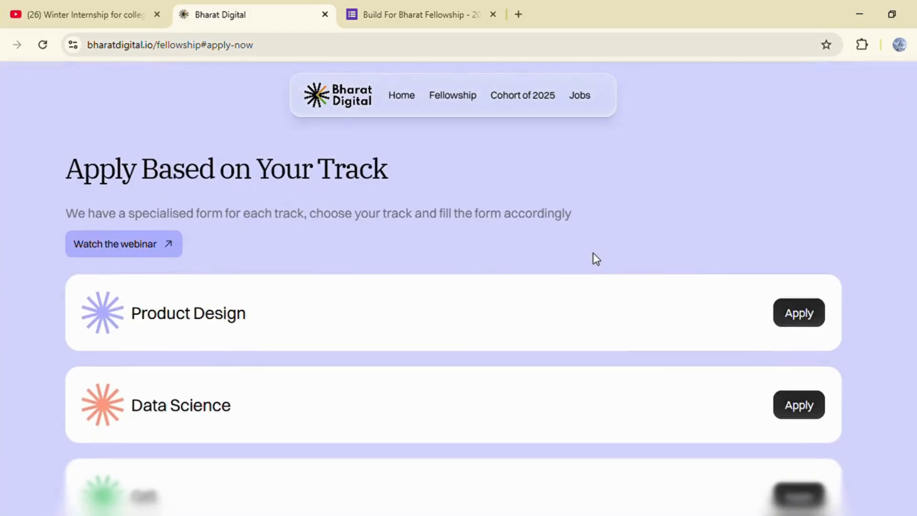
Scroll to the Product Design, Data Science, GIS and Engineering application options.
scroll(down, 3)
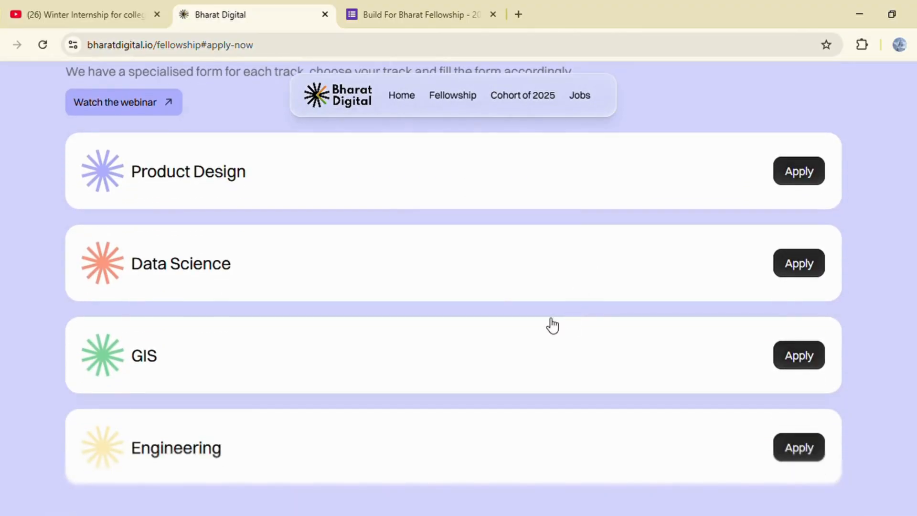
mouse_move(199, 457)
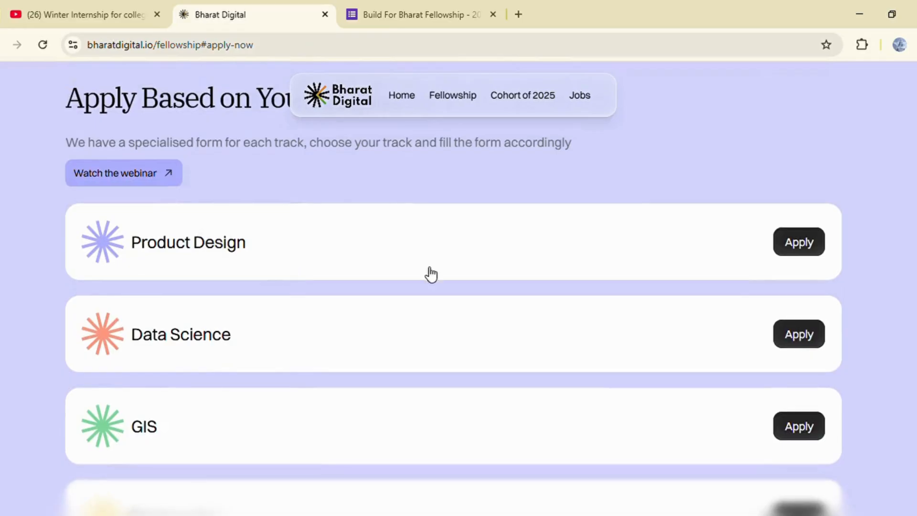
mouse_move(196, 336)
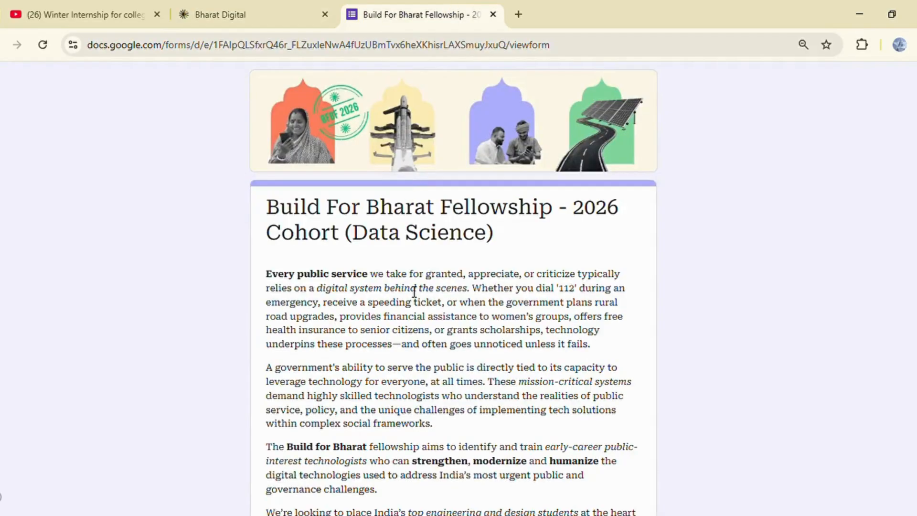
Scroll the Data Science form through Name, Gender, contact, college, degree and graduation-year questions.
scroll(down, 3)
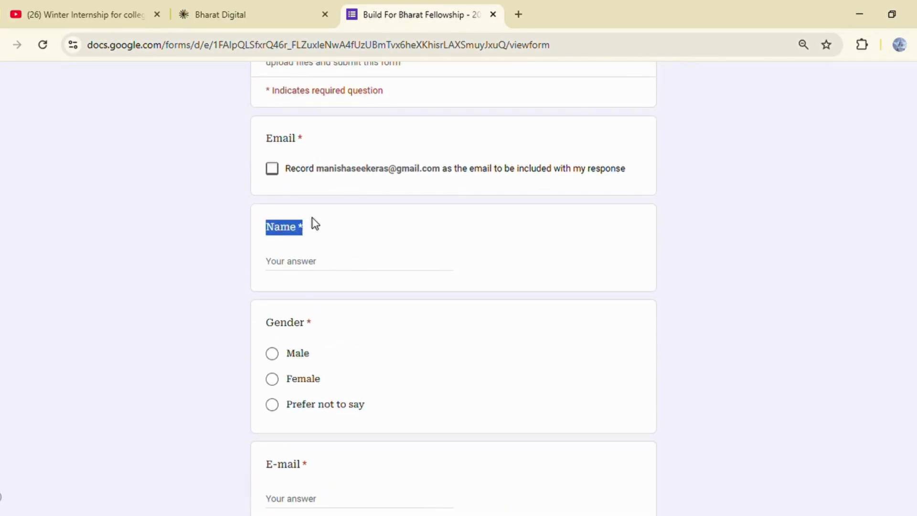
scroll(down, 3)
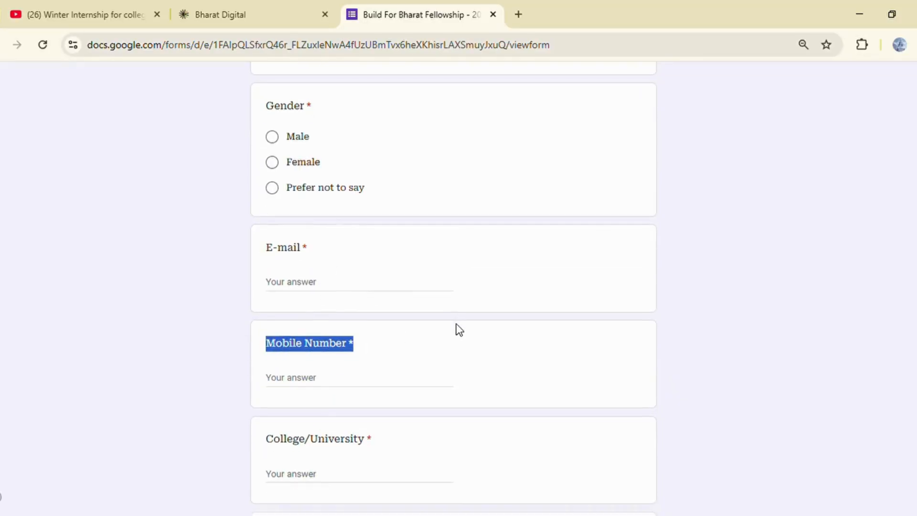
scroll(down, 3)
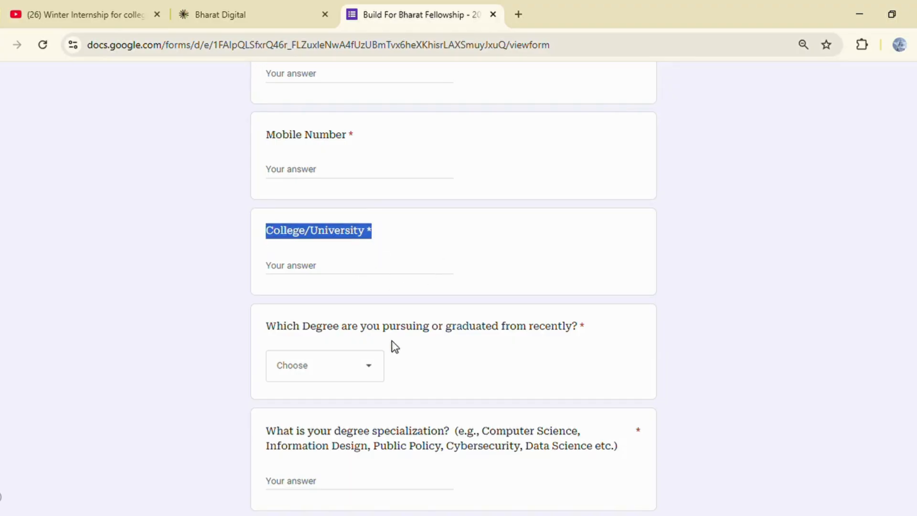
scroll(down, 3)
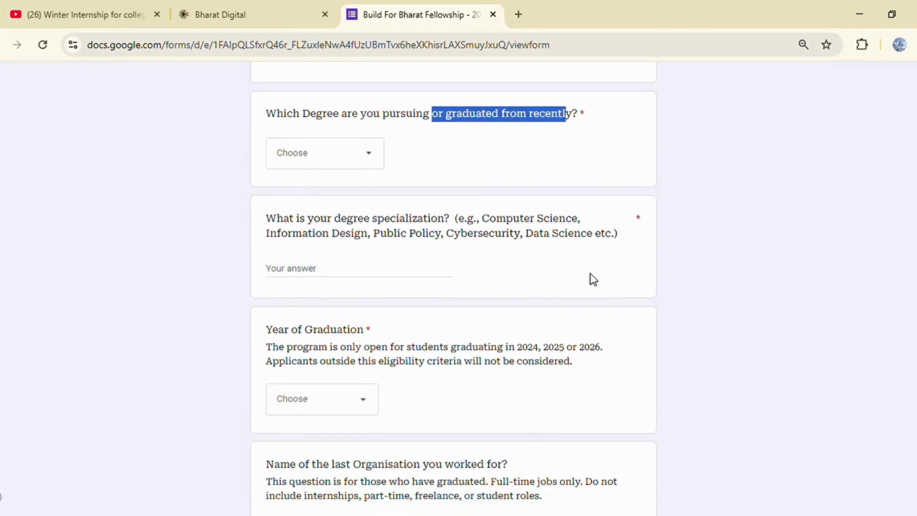
Scroll past the languages checklist (Hindi, English, Kannada) to the college transcript upload field.
scroll(down, 3)
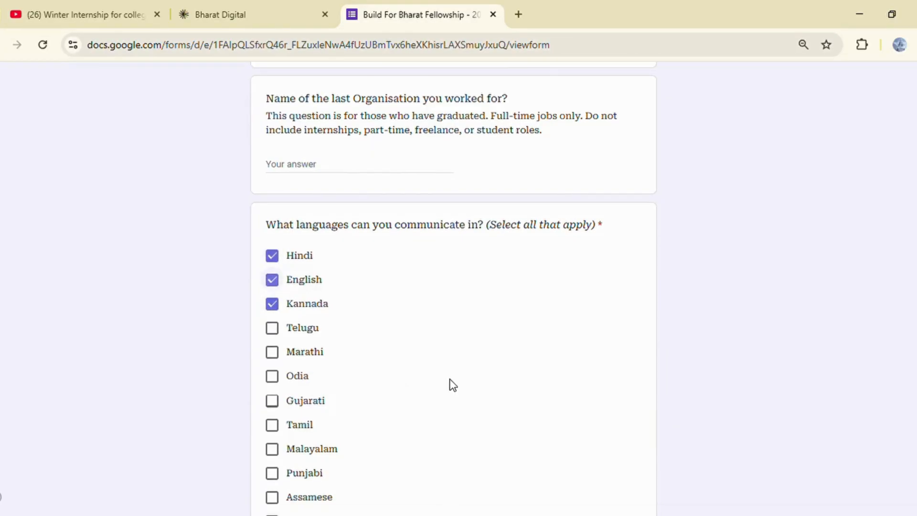
scroll(down, 3)
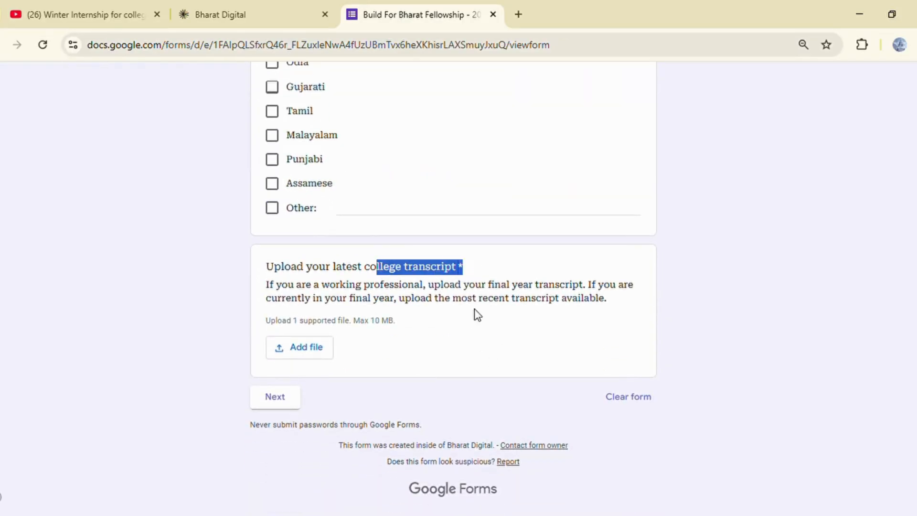